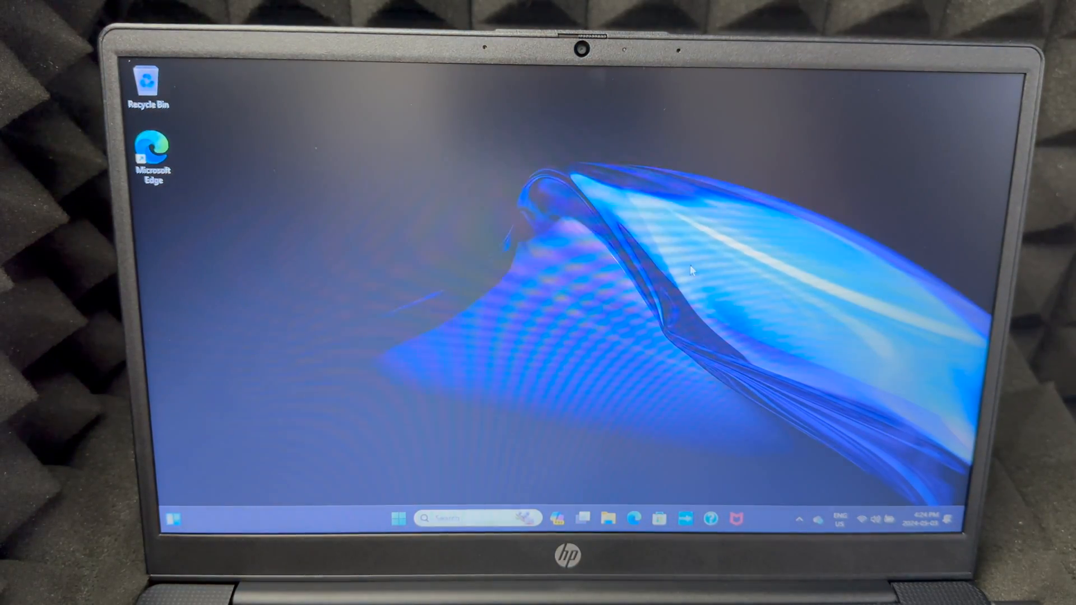
Open the Start menu from the taskbar Start button.
{"action": "left_click", "coordinate": [397, 518]}
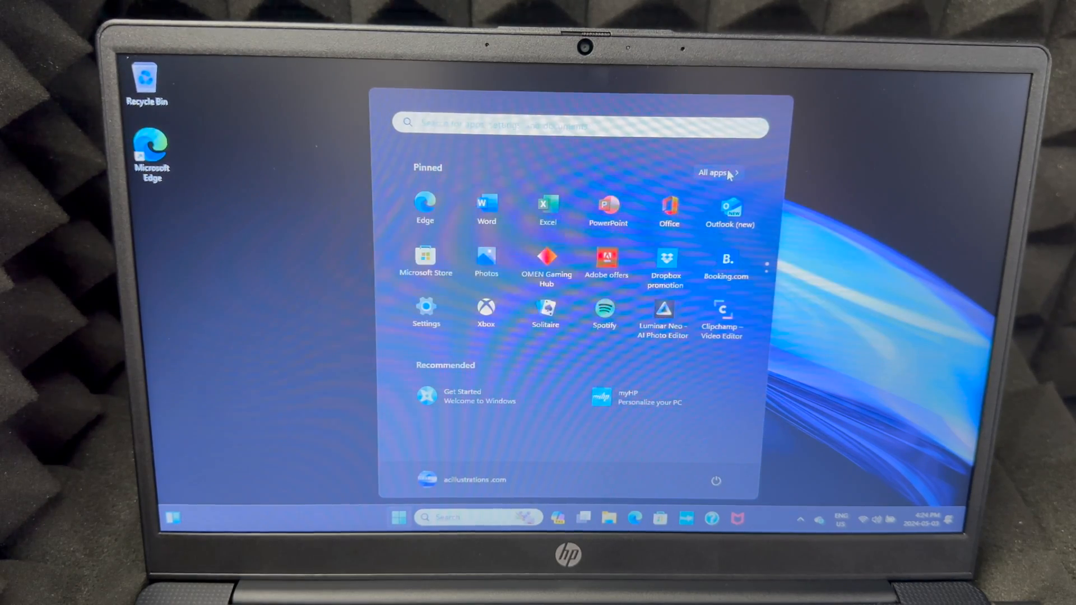
Show All apps and scroll the alphabetical list from Access down to Xbox.
{"action": "left_click", "coordinate": [715, 173]}
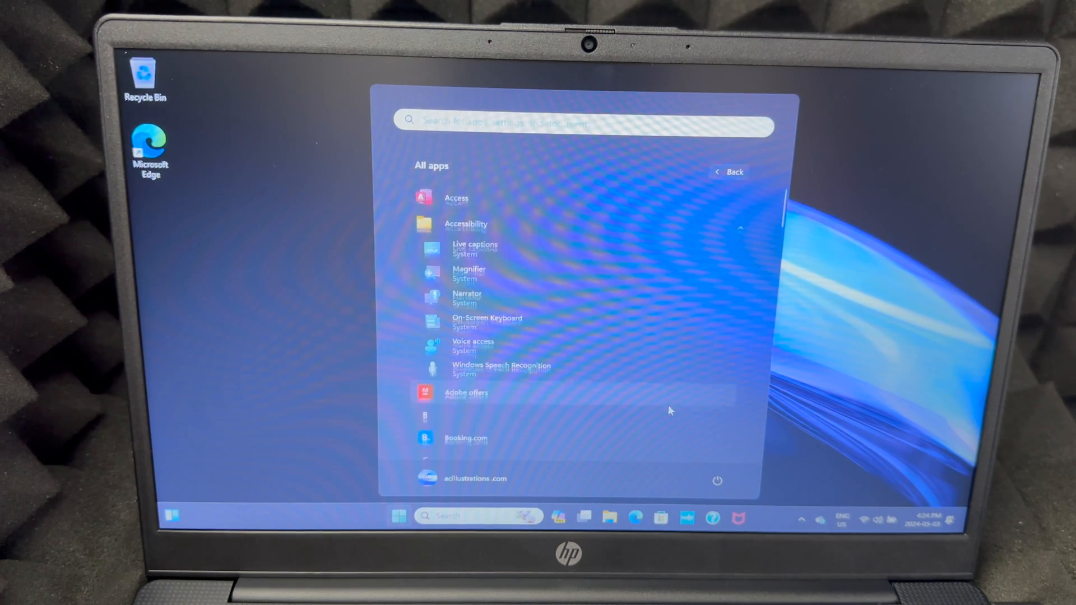
{"action": "scroll", "scroll_direction": "down", "scroll_amount": 3}
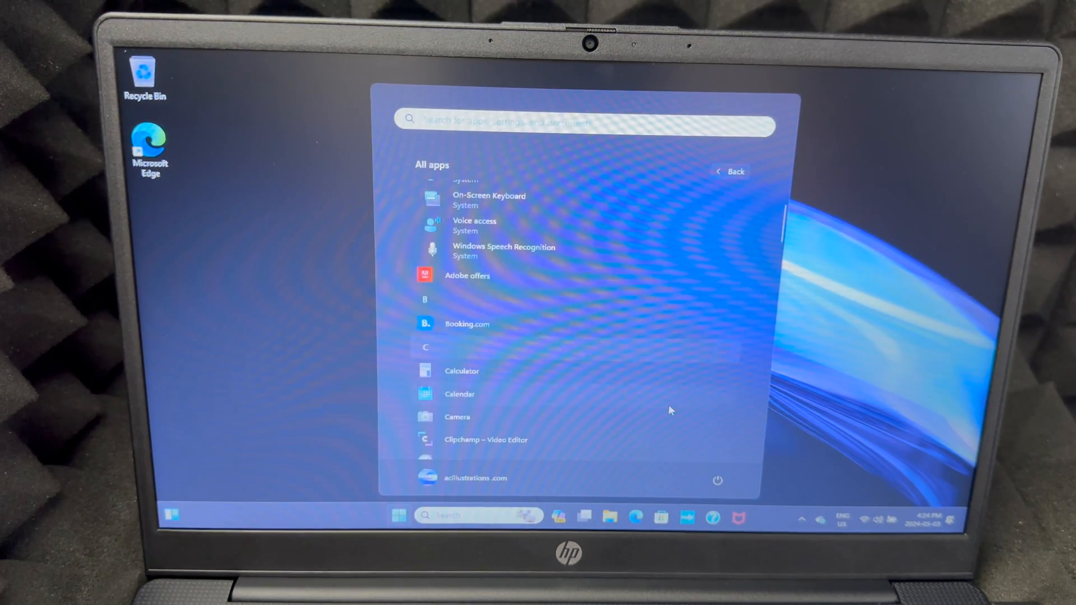
{"action": "scroll", "scroll_direction": "down", "scroll_amount": 3}
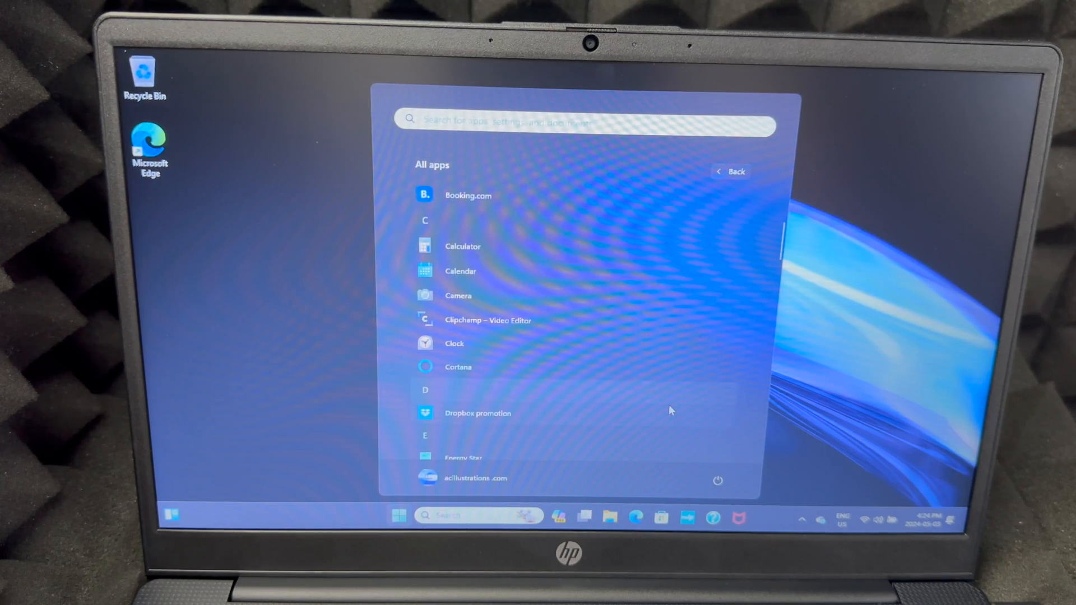
{"action": "scroll", "scroll_direction": "down", "scroll_amount": 3}
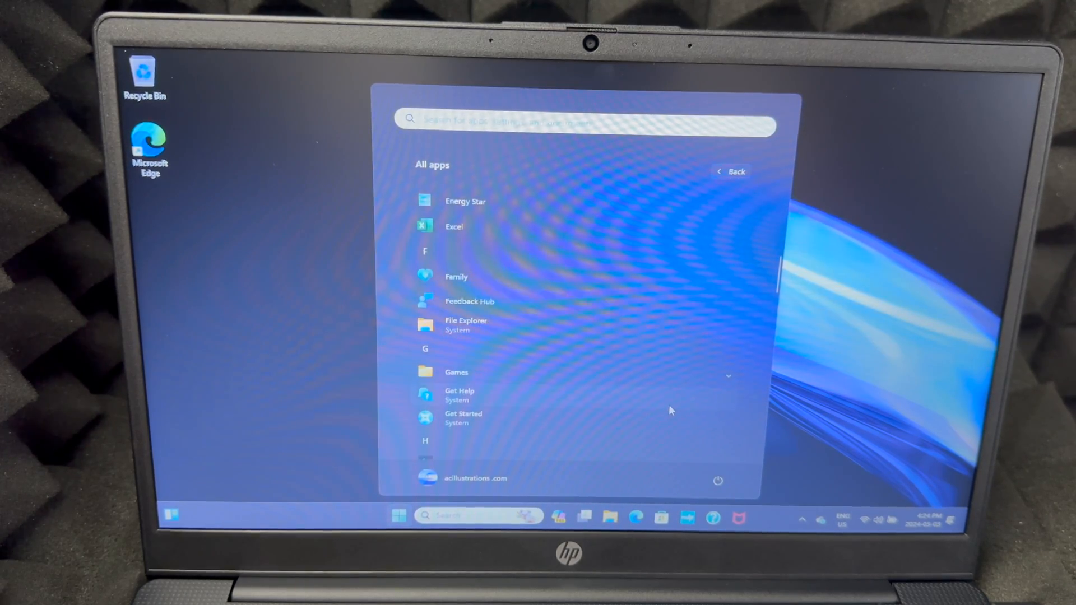
{"action": "scroll", "scroll_direction": "down", "scroll_amount": 3}
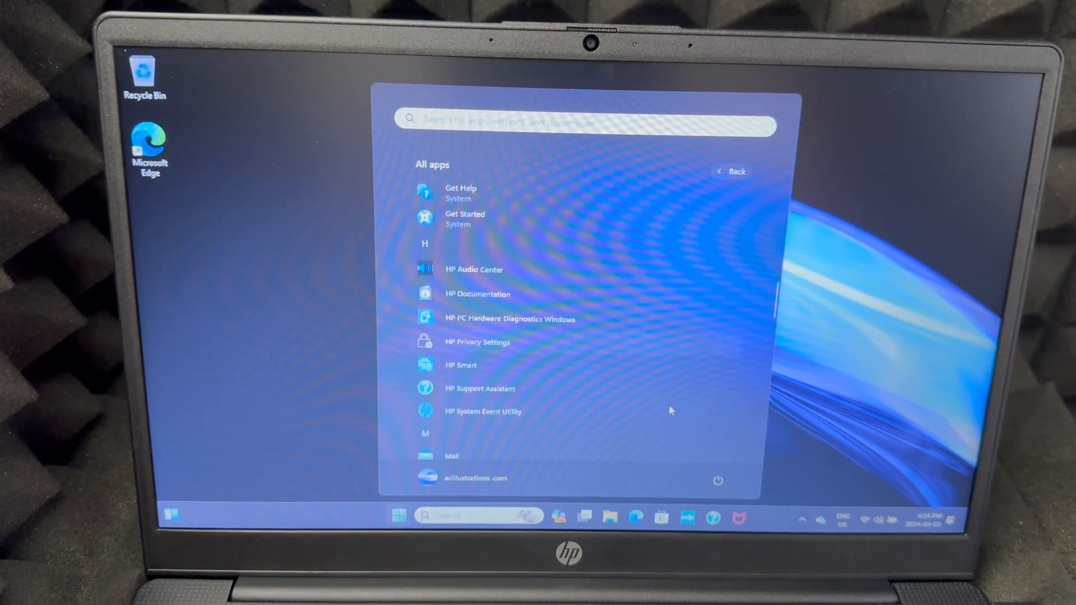
{"action": "scroll", "scroll_direction": "down", "scroll_amount": 3}
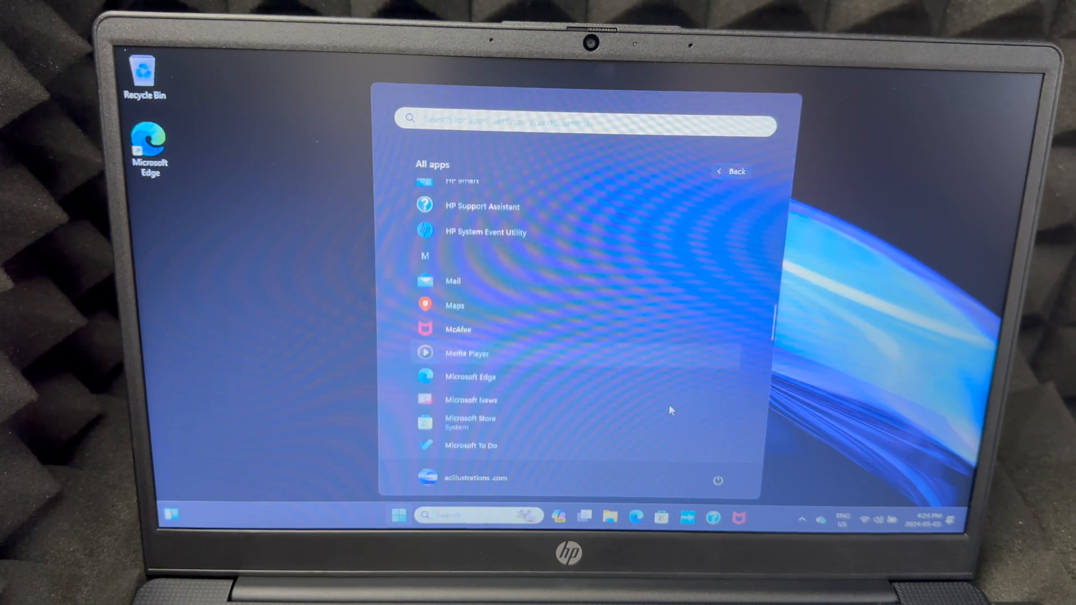
{"action": "scroll", "scroll_direction": "down", "scroll_amount": 3}
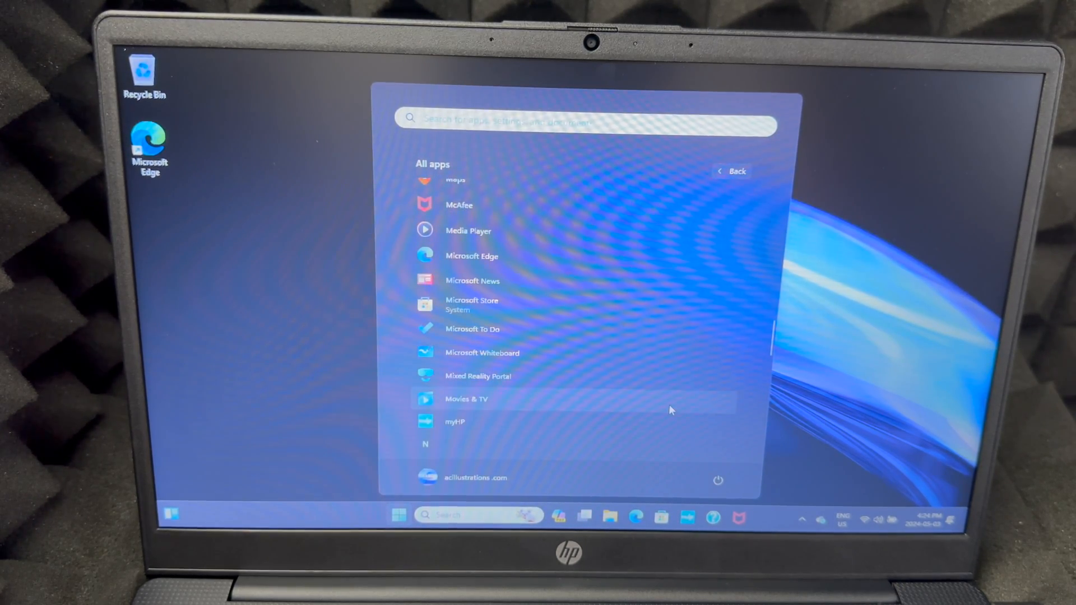
{"action": "scroll", "scroll_direction": "down", "scroll_amount": 3}
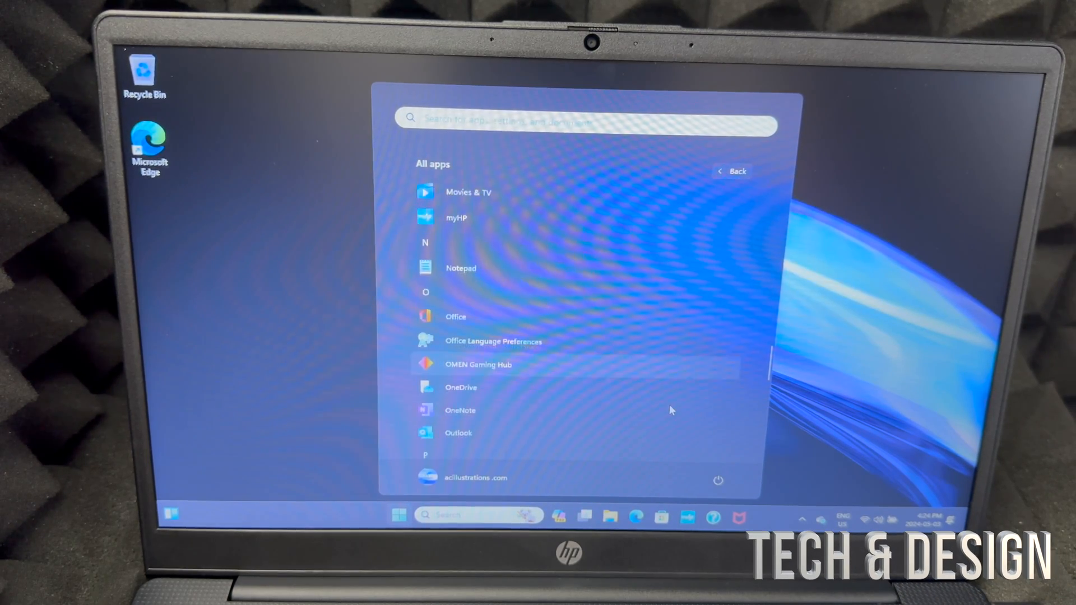
{"action": "scroll", "scroll_direction": "down", "scroll_amount": 3}
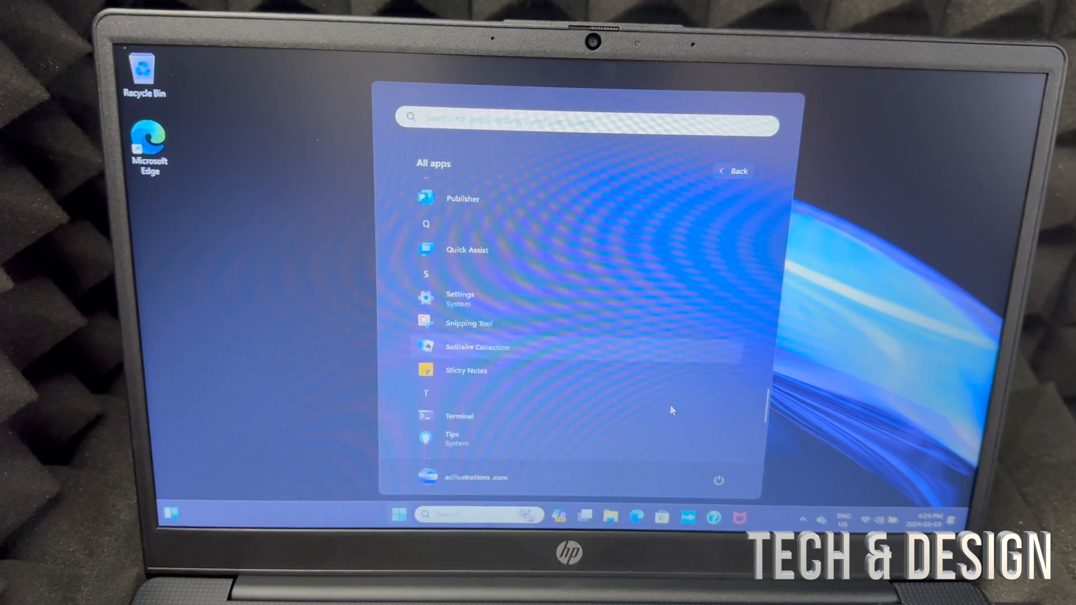
{"action": "scroll", "scroll_direction": "down", "scroll_amount": 3}
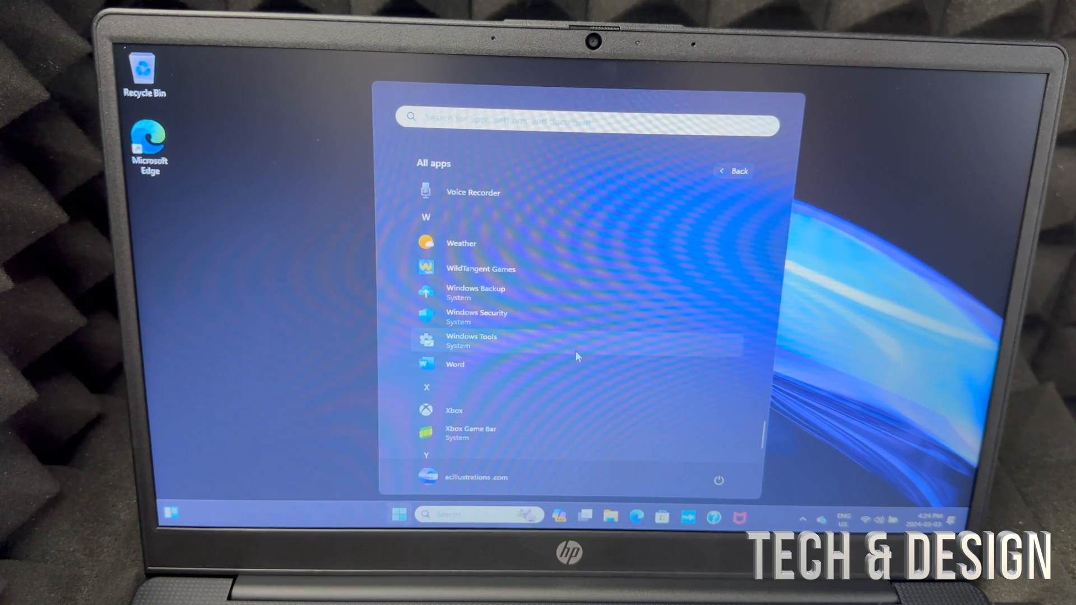
{"action": "scroll", "scroll_direction": "down", "scroll_amount": 3}
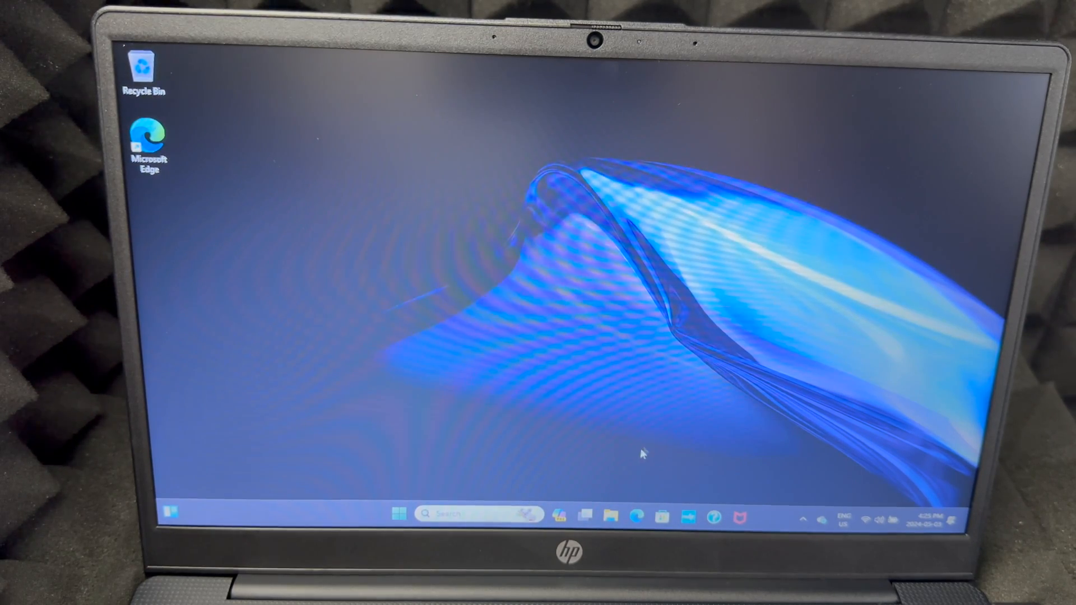
{"action": "mouse_move", "coordinate": [615, 364]}
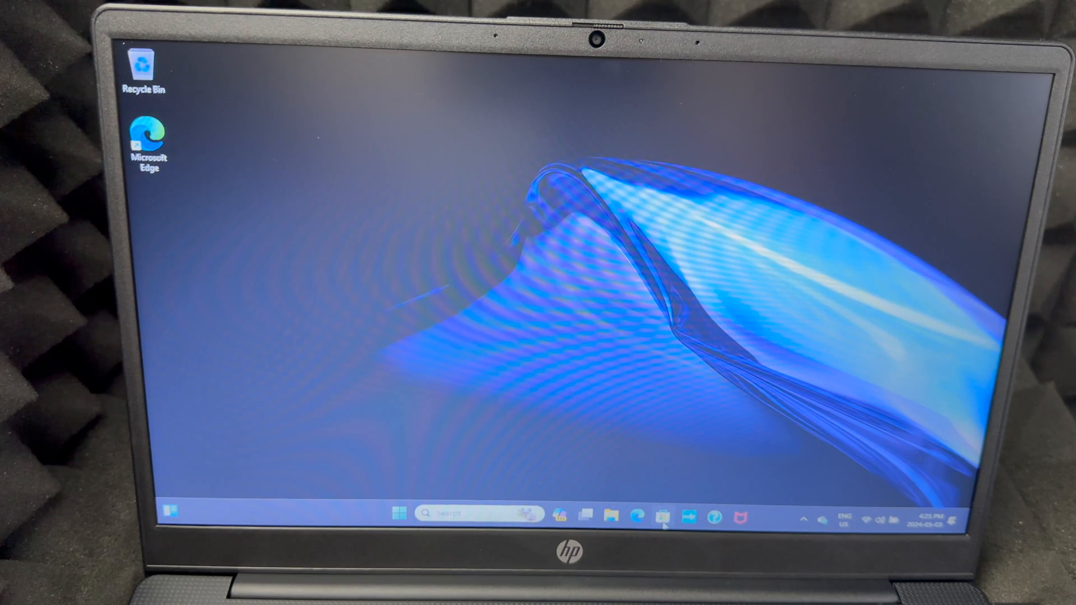
{"action": "mouse_move", "coordinate": [663, 517]}
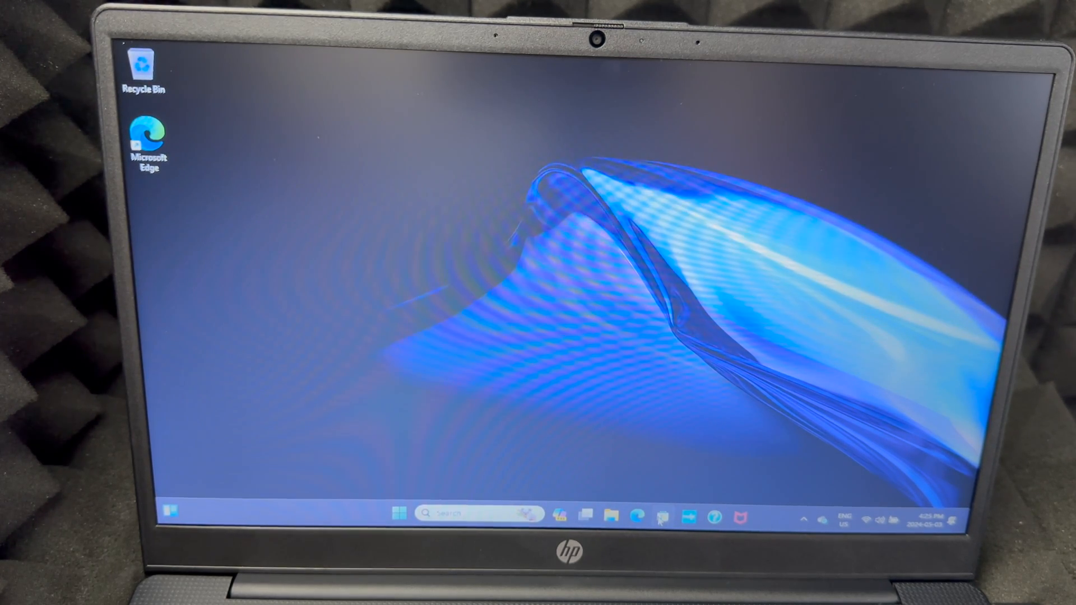
Launch the Microsoft Store from the taskbar, showing its Apps page.
{"action": "left_click", "coordinate": [661, 516]}
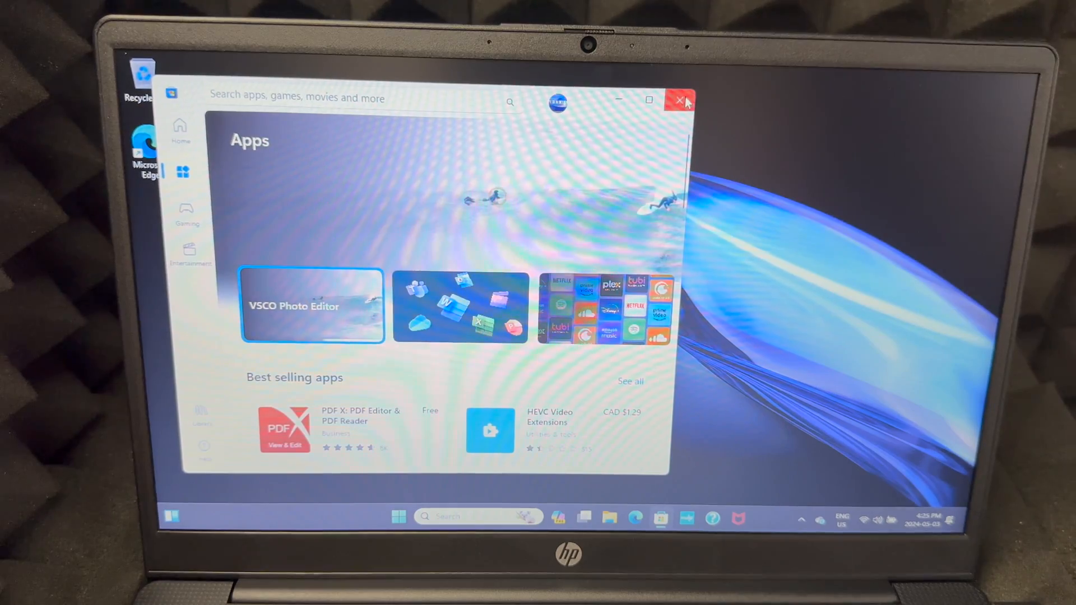
{"action": "left_click", "coordinate": [679, 101]}
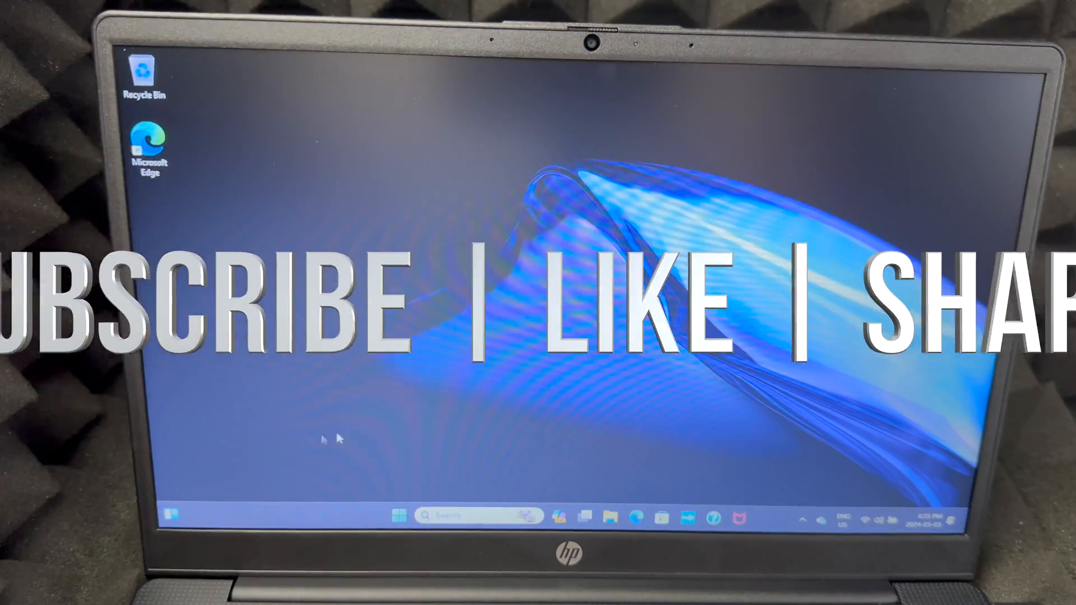